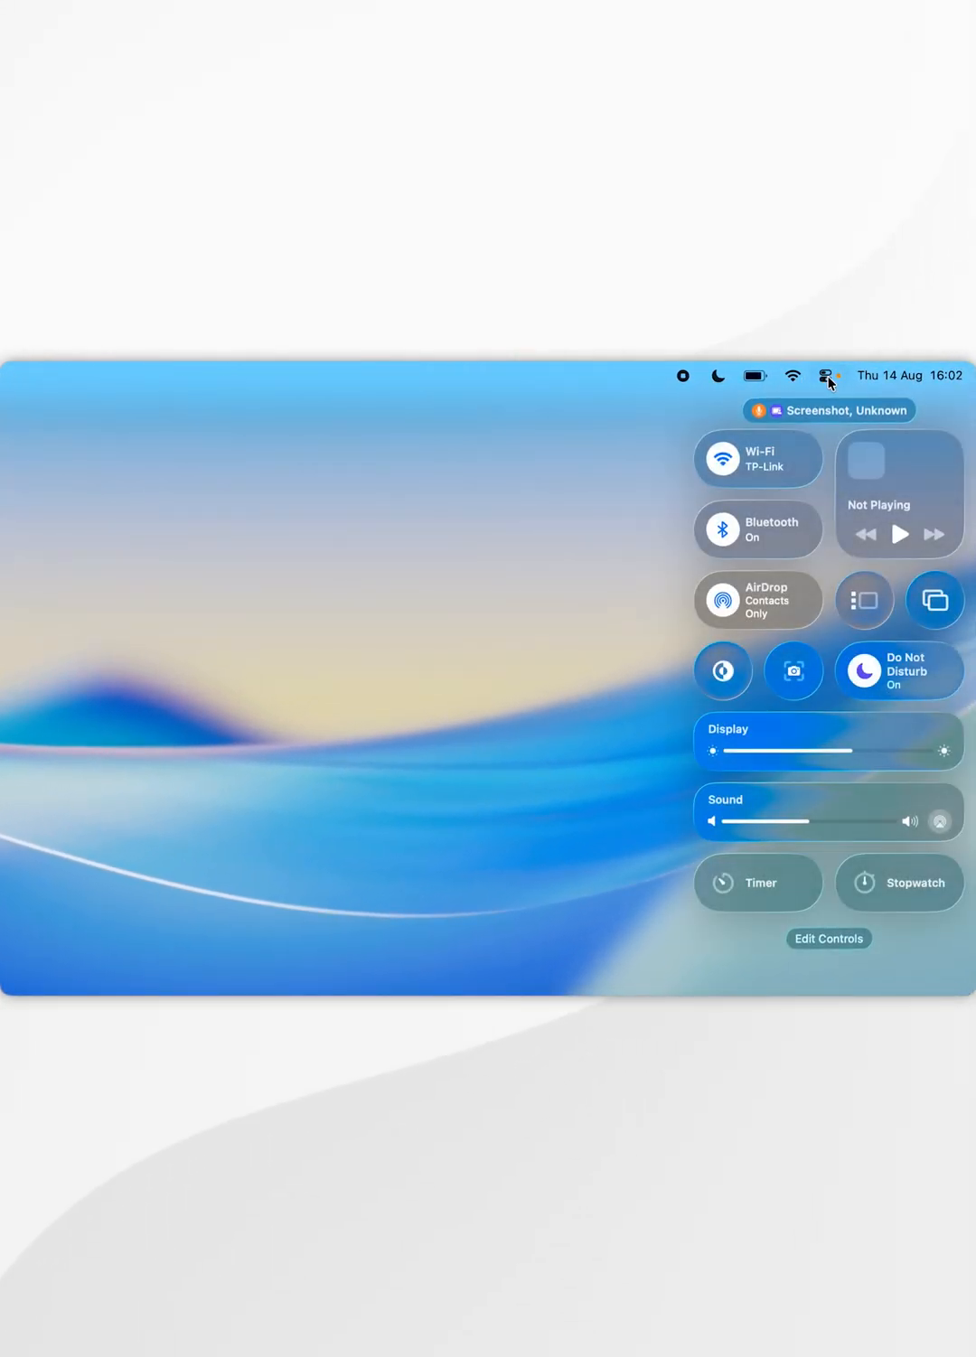
mouse_move(823, 909)
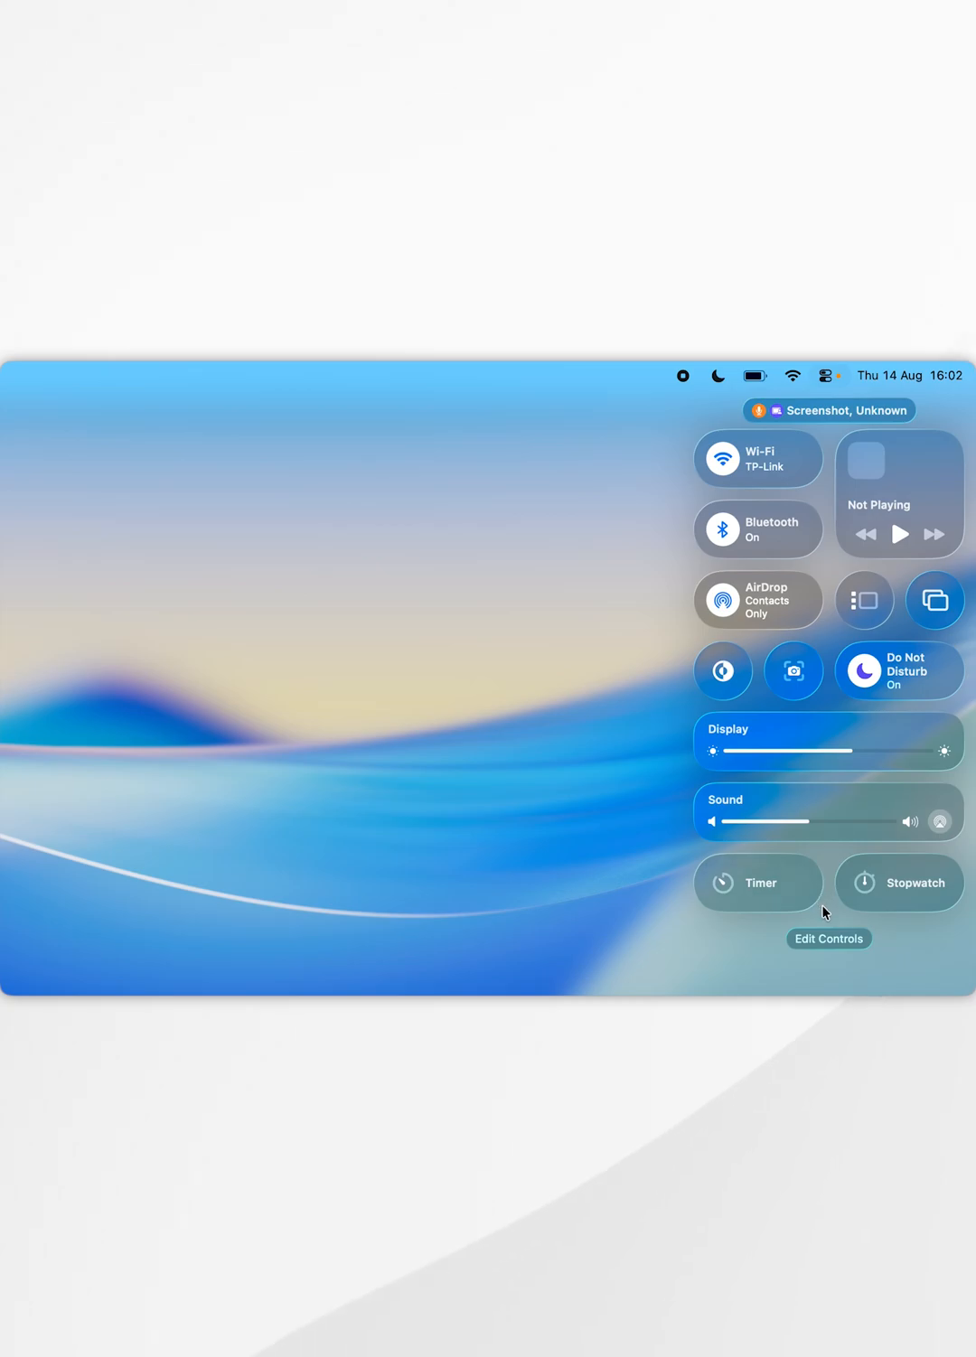
- Enter Edit Controls and remove the Timer and Stopwatch tiles, leaving empty slots
left_click(827, 938)
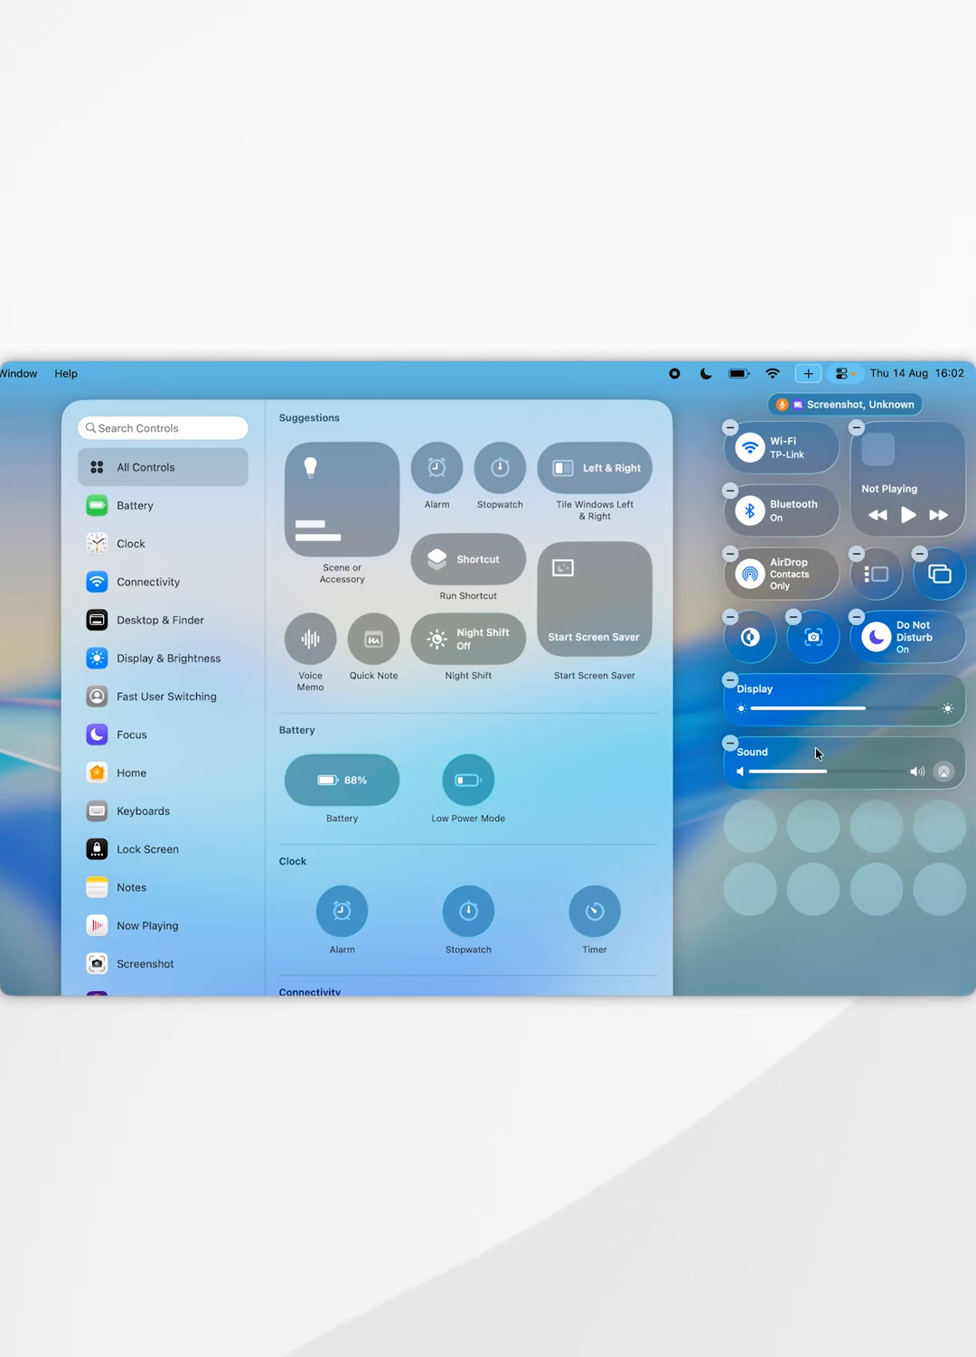
left_click(805, 788)
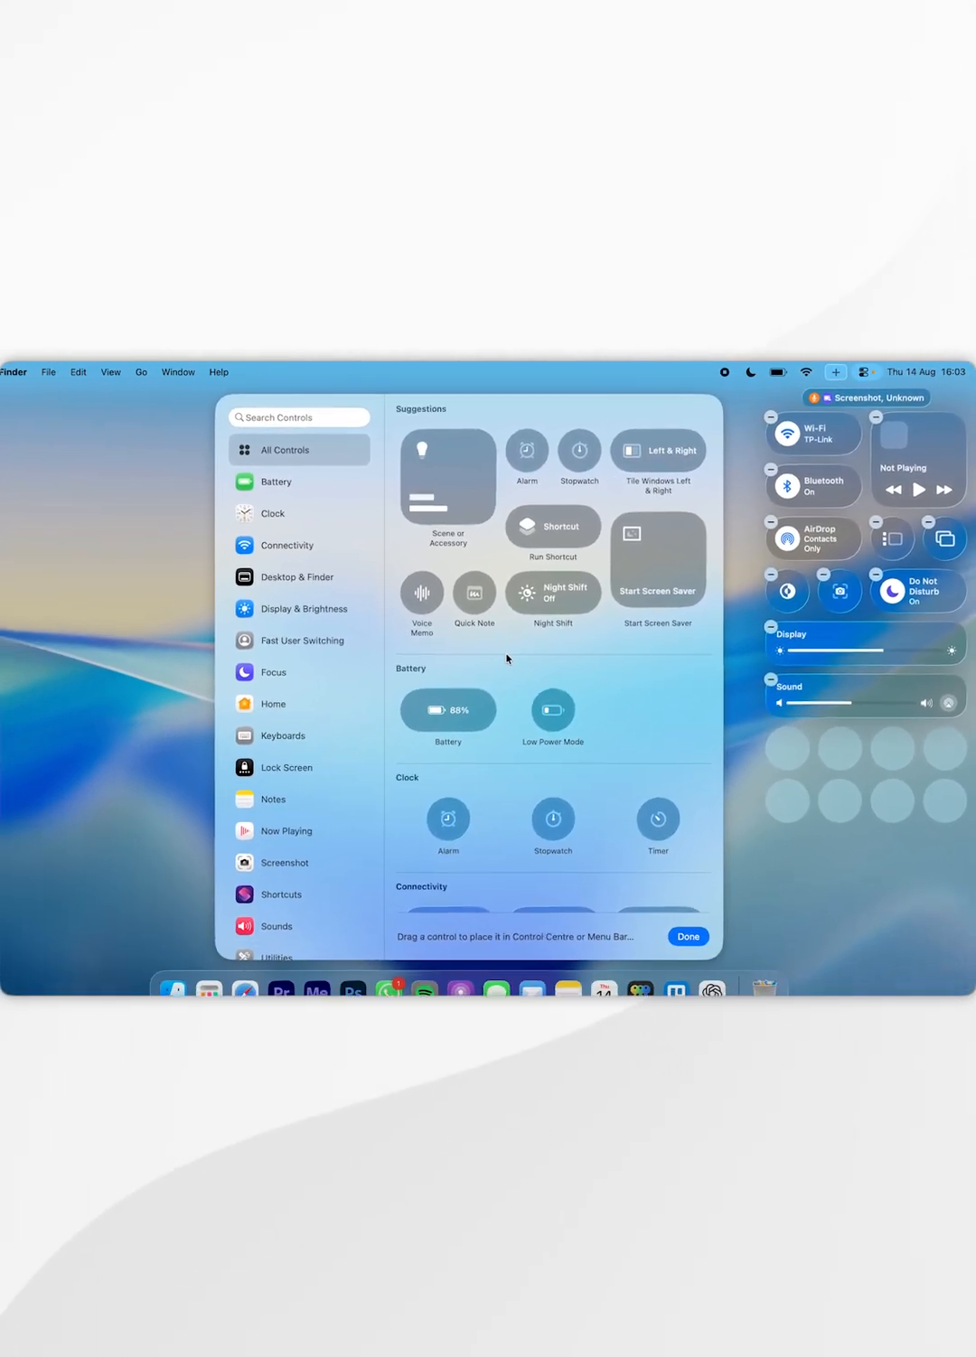
- Show the Display & Brightness controls: Dark Mode, Display, Night Shift, Screen Mirroring, True Tone
scroll("down", 3)
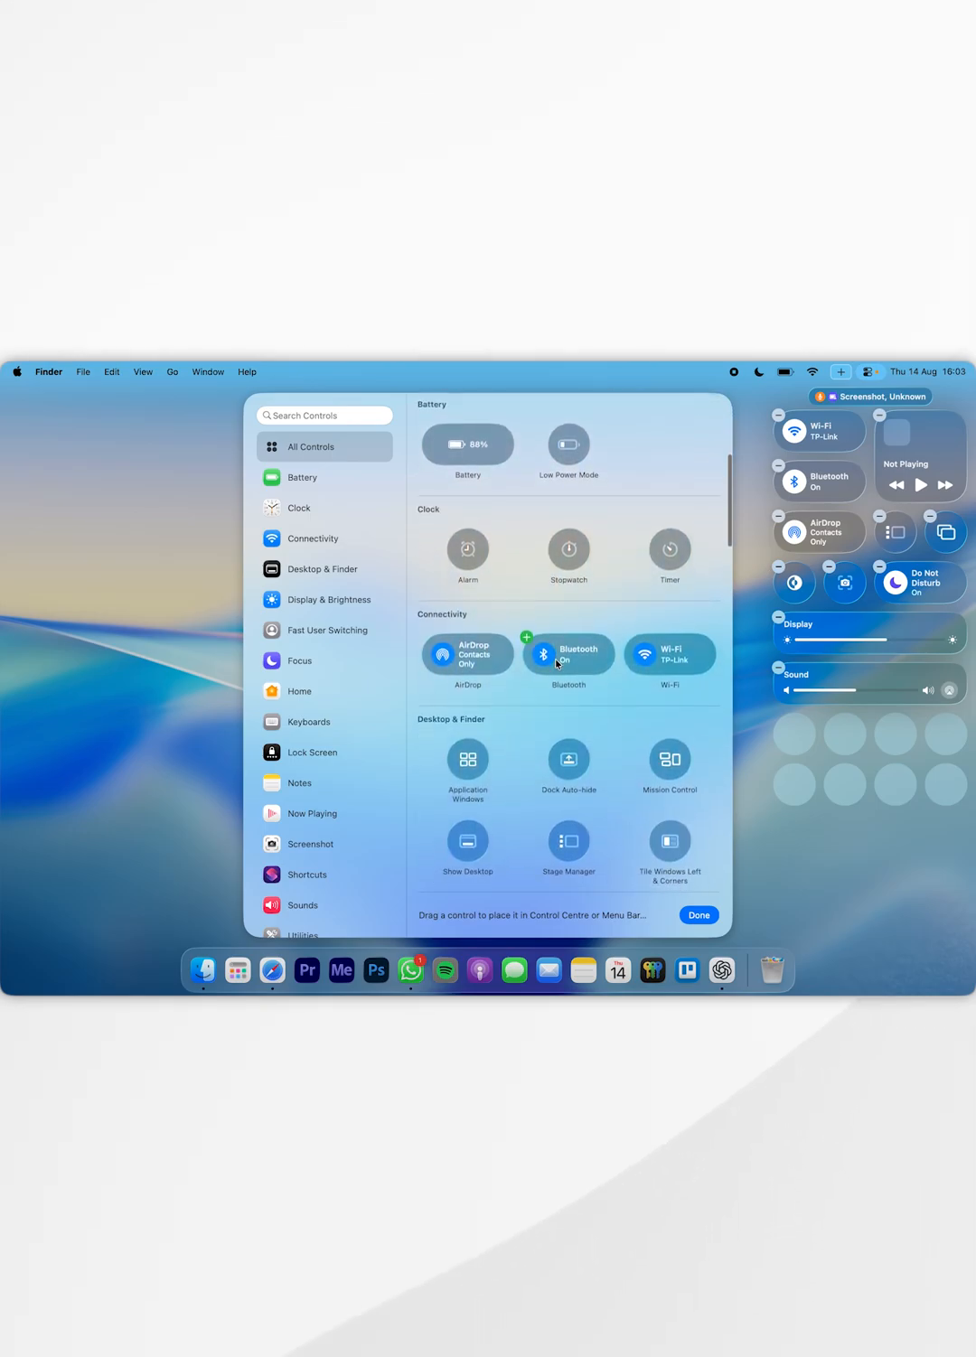
left_click(323, 415)
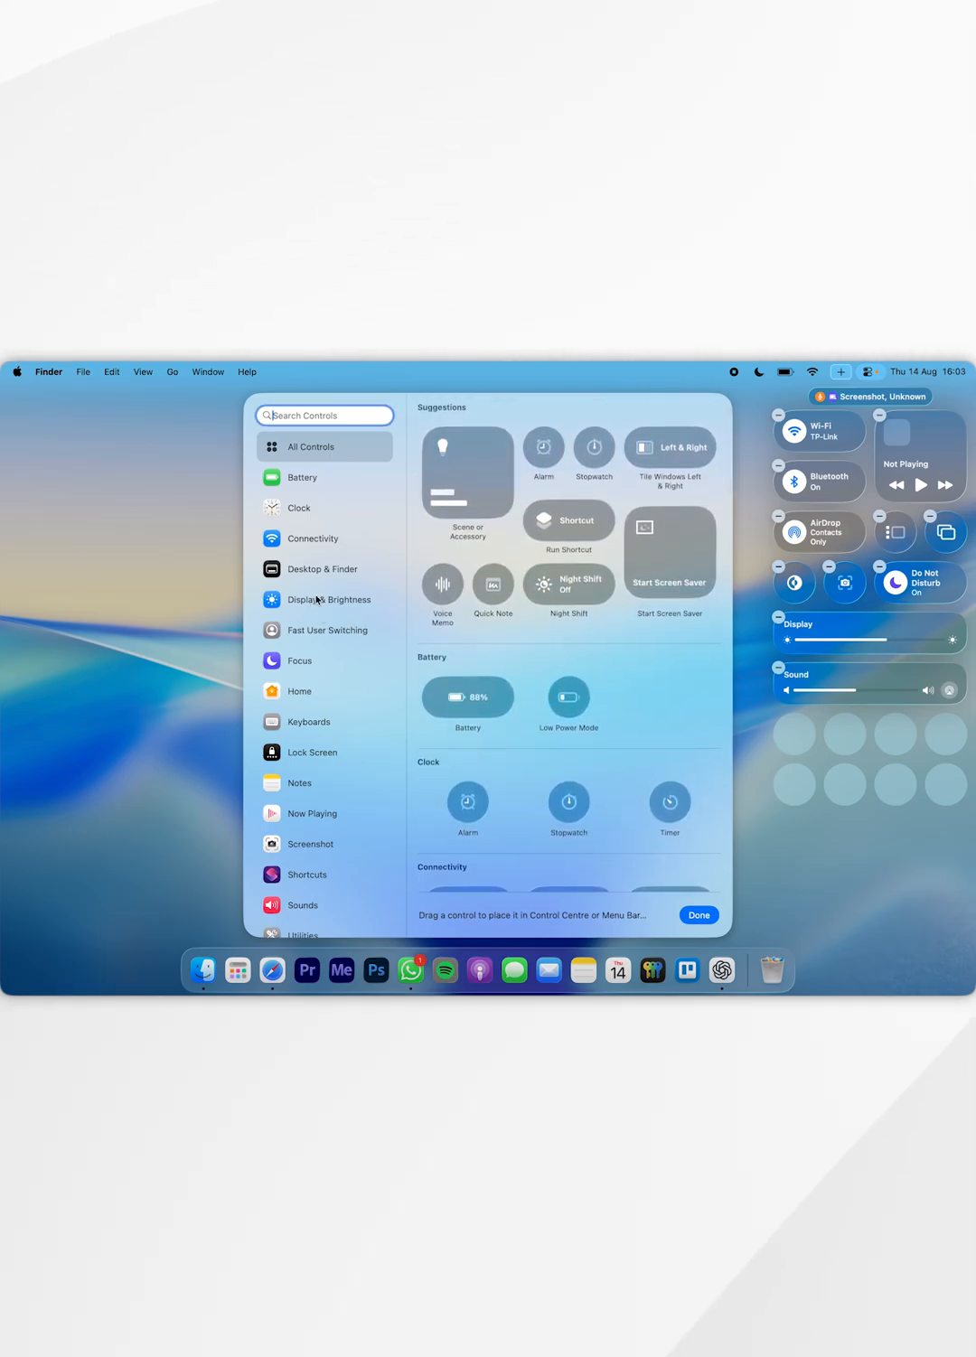
left_click(328, 599)
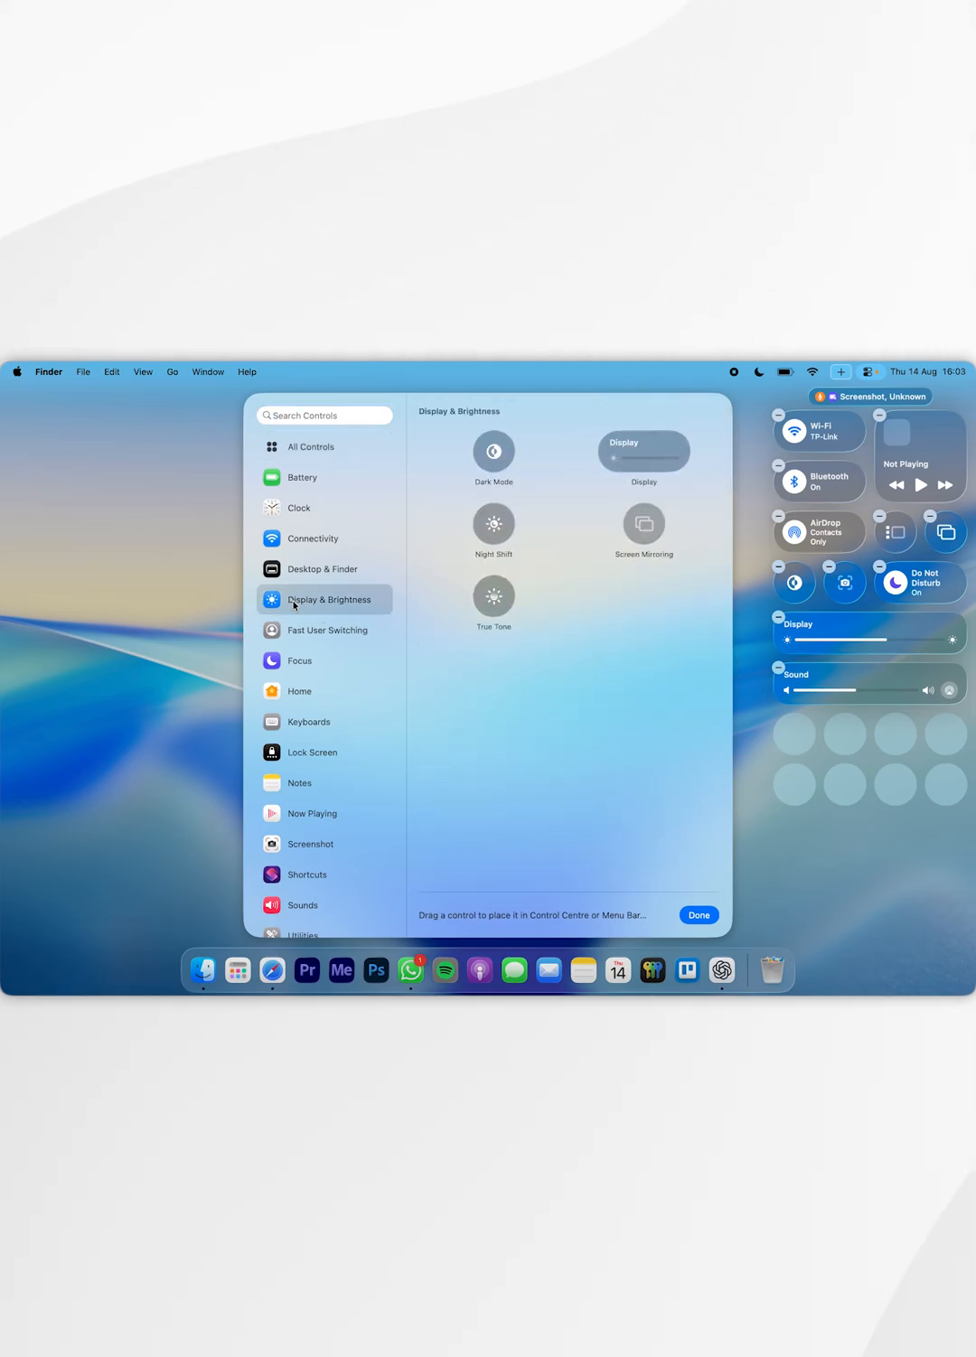
mouse_move(497, 527)
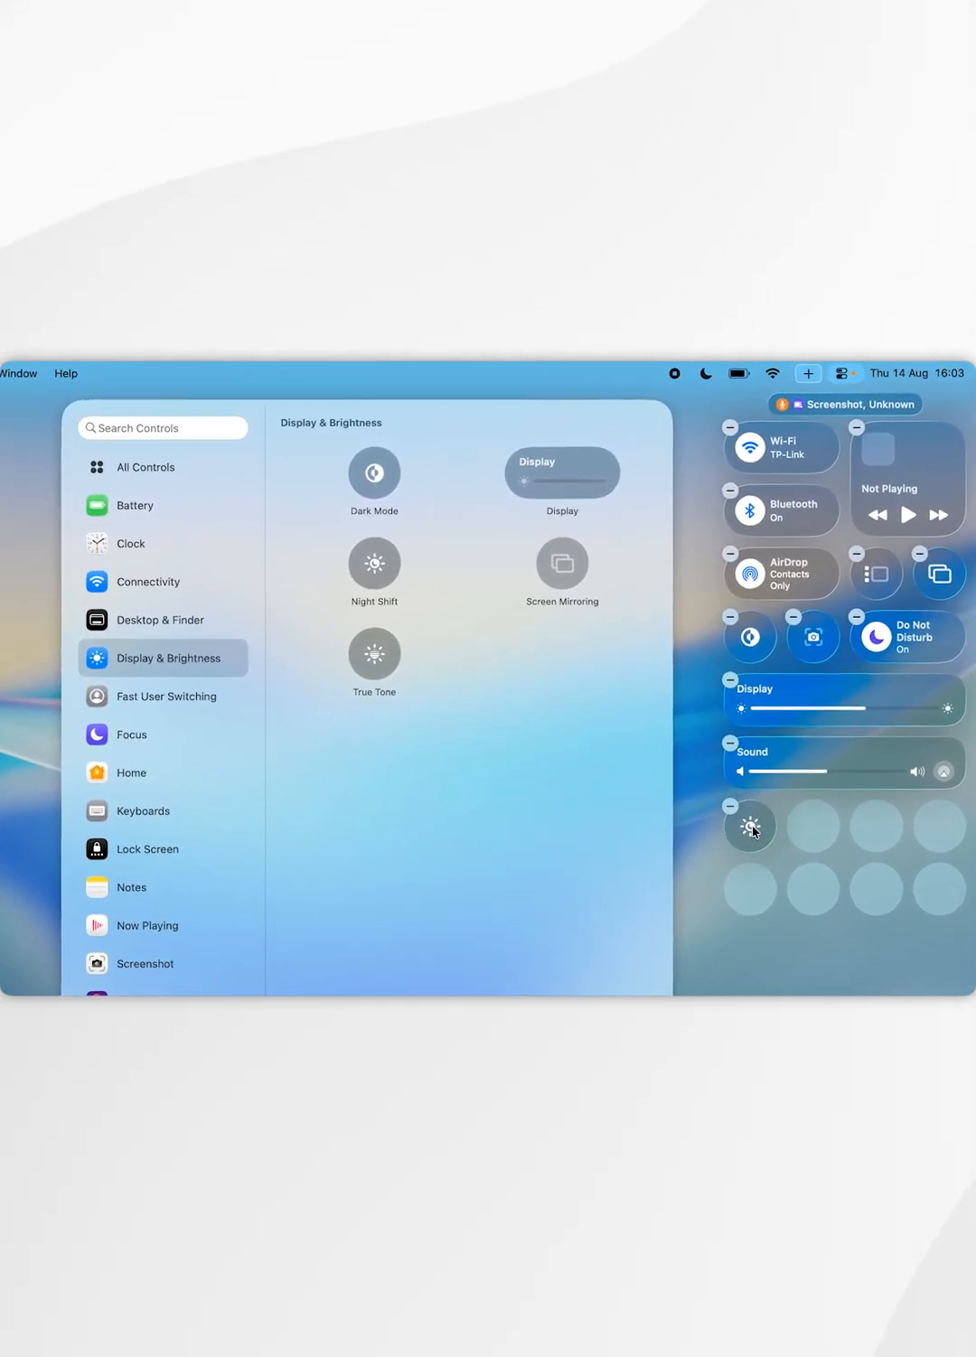
- Resize the Night Shift tile to Medium, then to Large, filling four slots below Sound
right_click(749, 827)
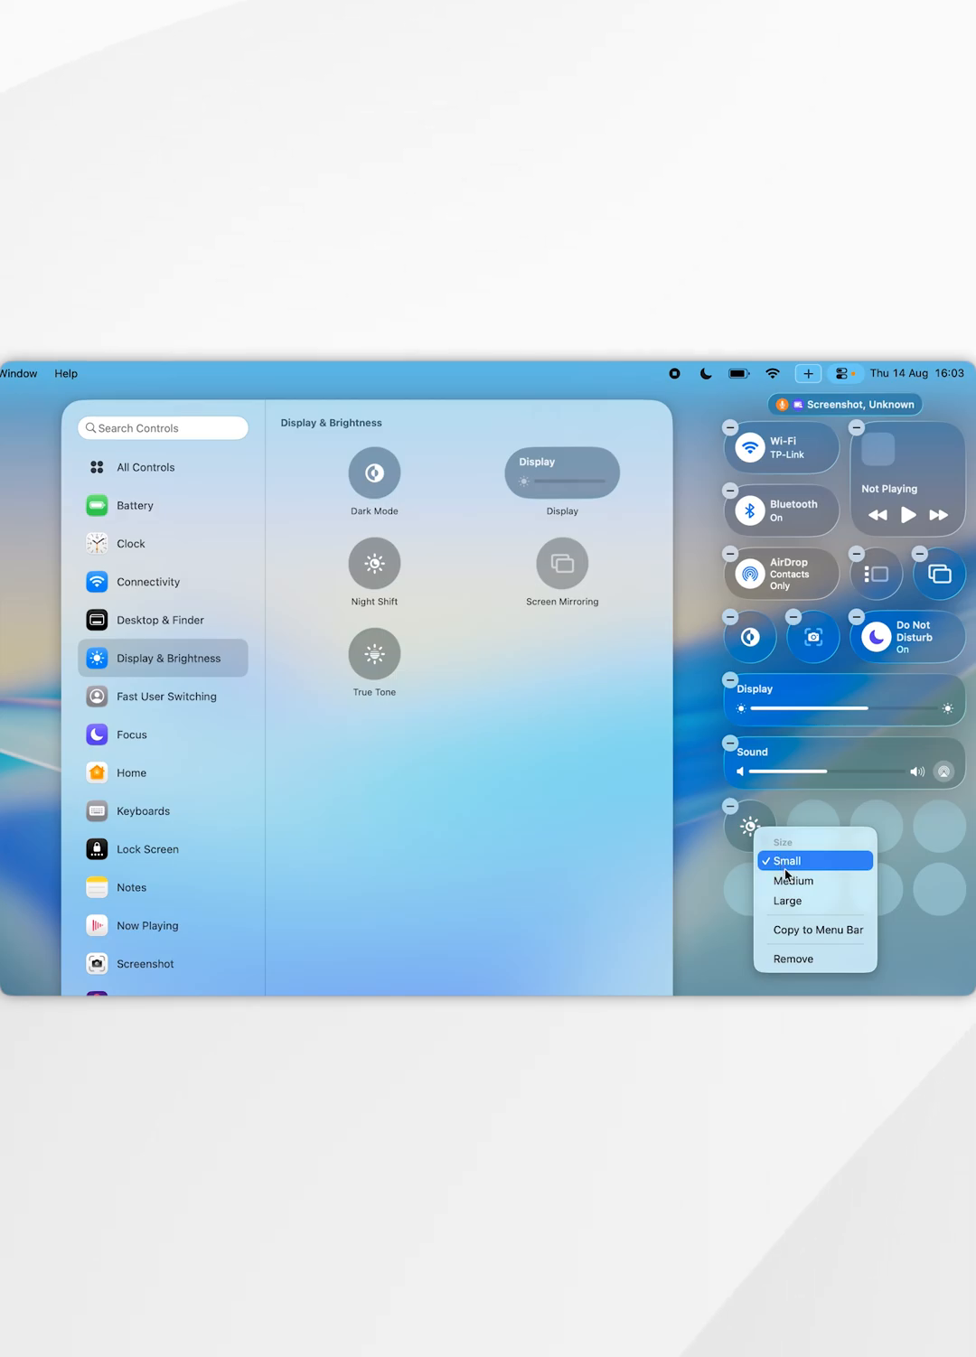
left_click(773, 867)
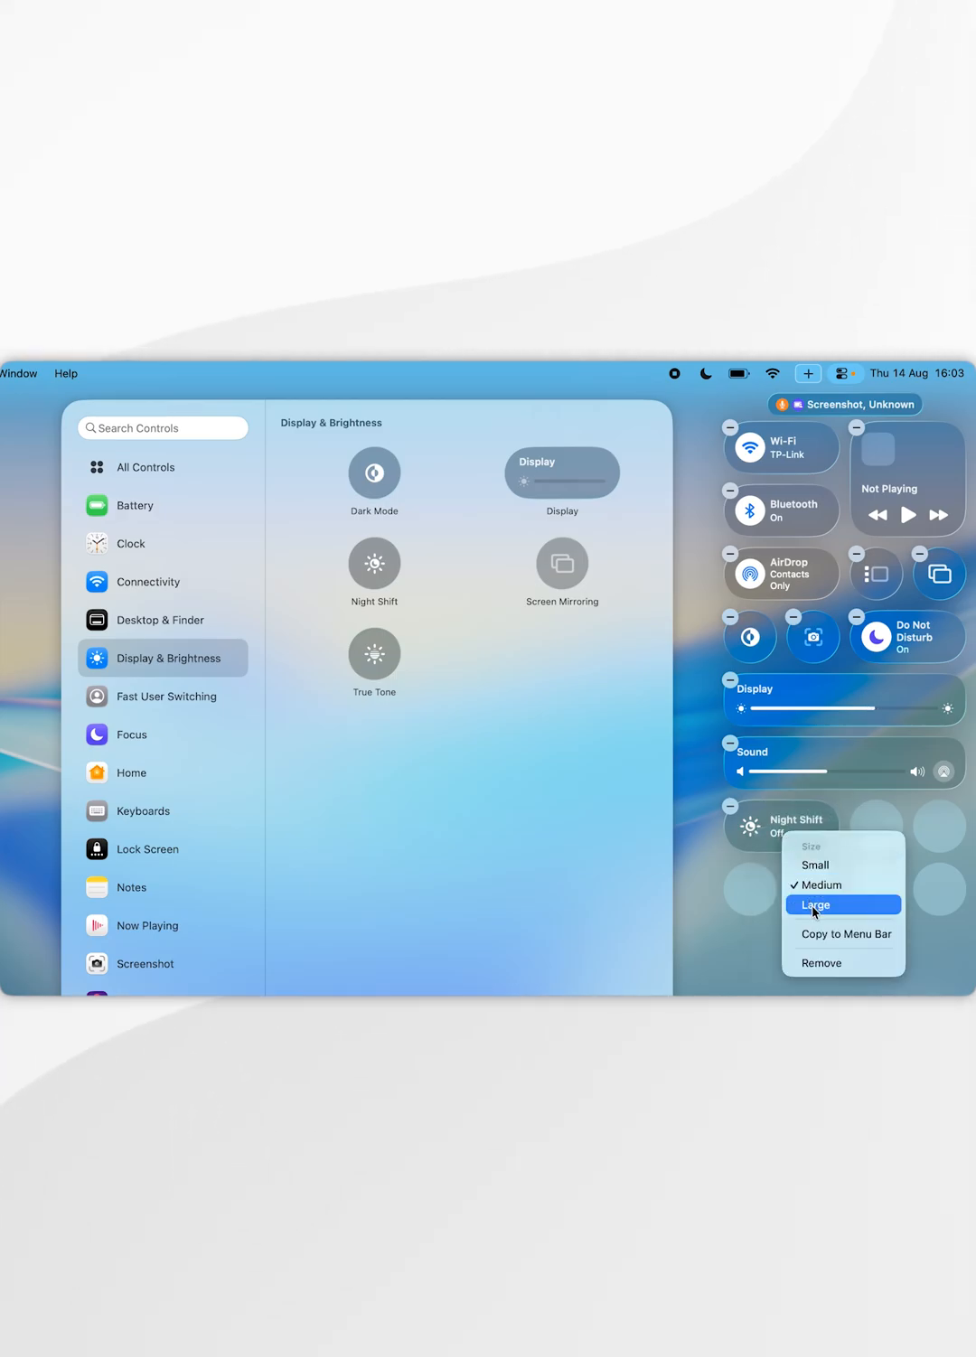
left_click(813, 905)
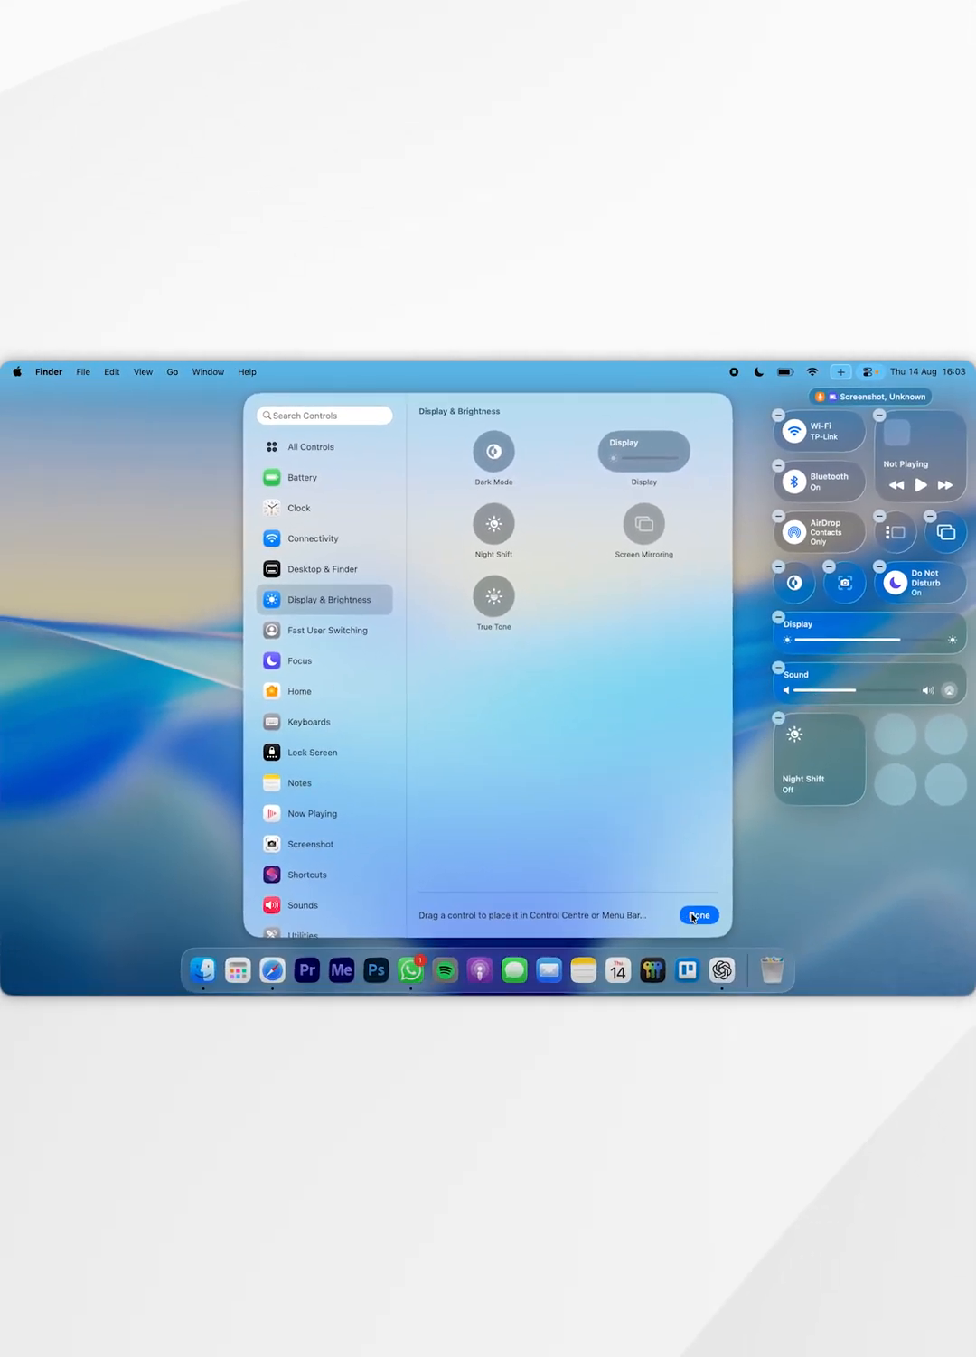
- Finish editing, reopen Control Centre, and toggle the large Night Shift tile on and off
left_click(698, 915)
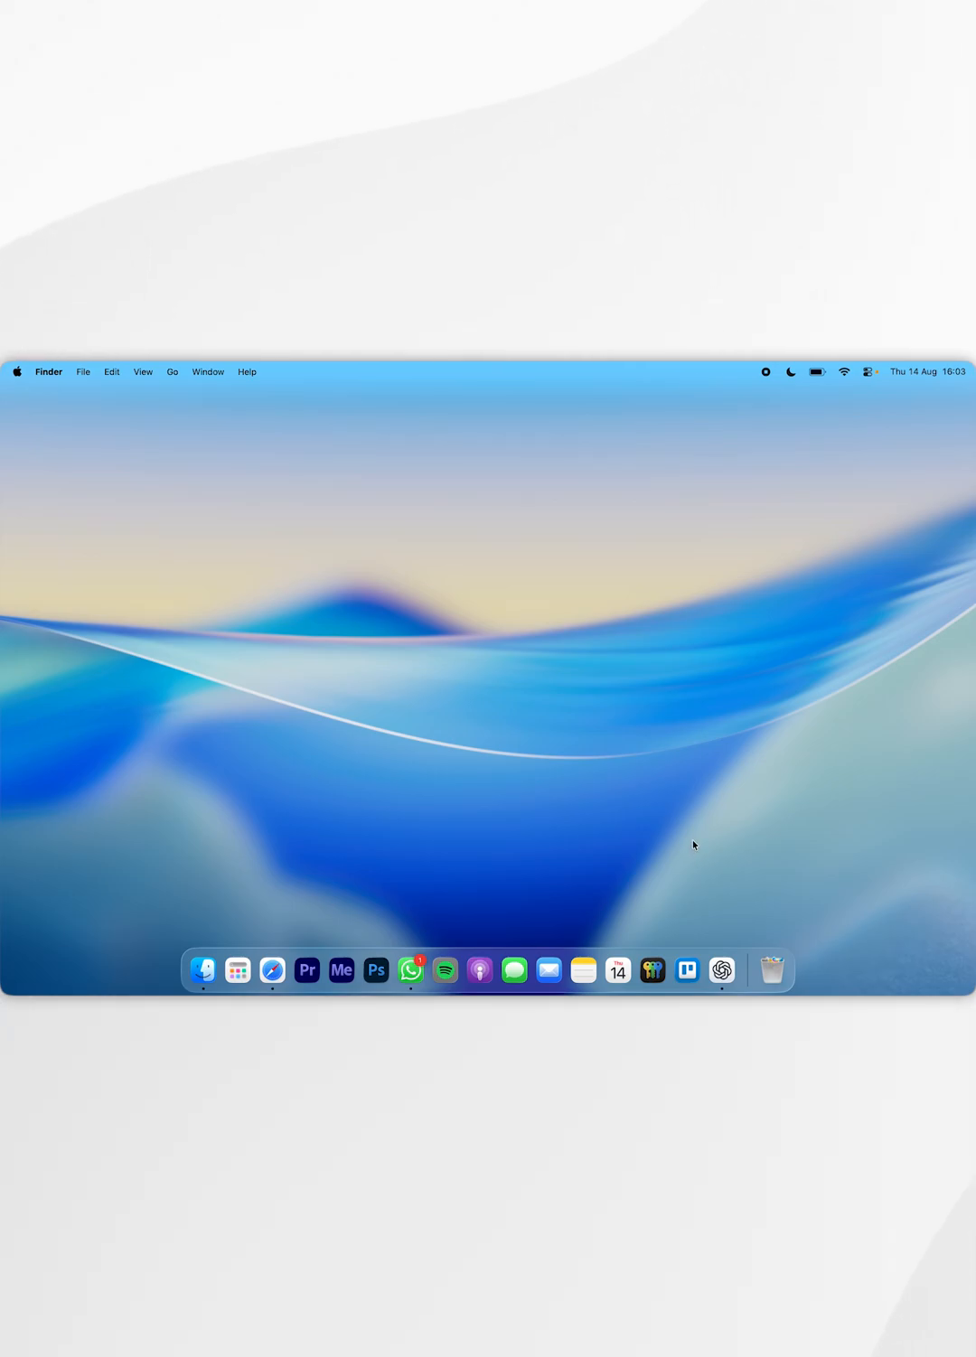
left_click(870, 371)
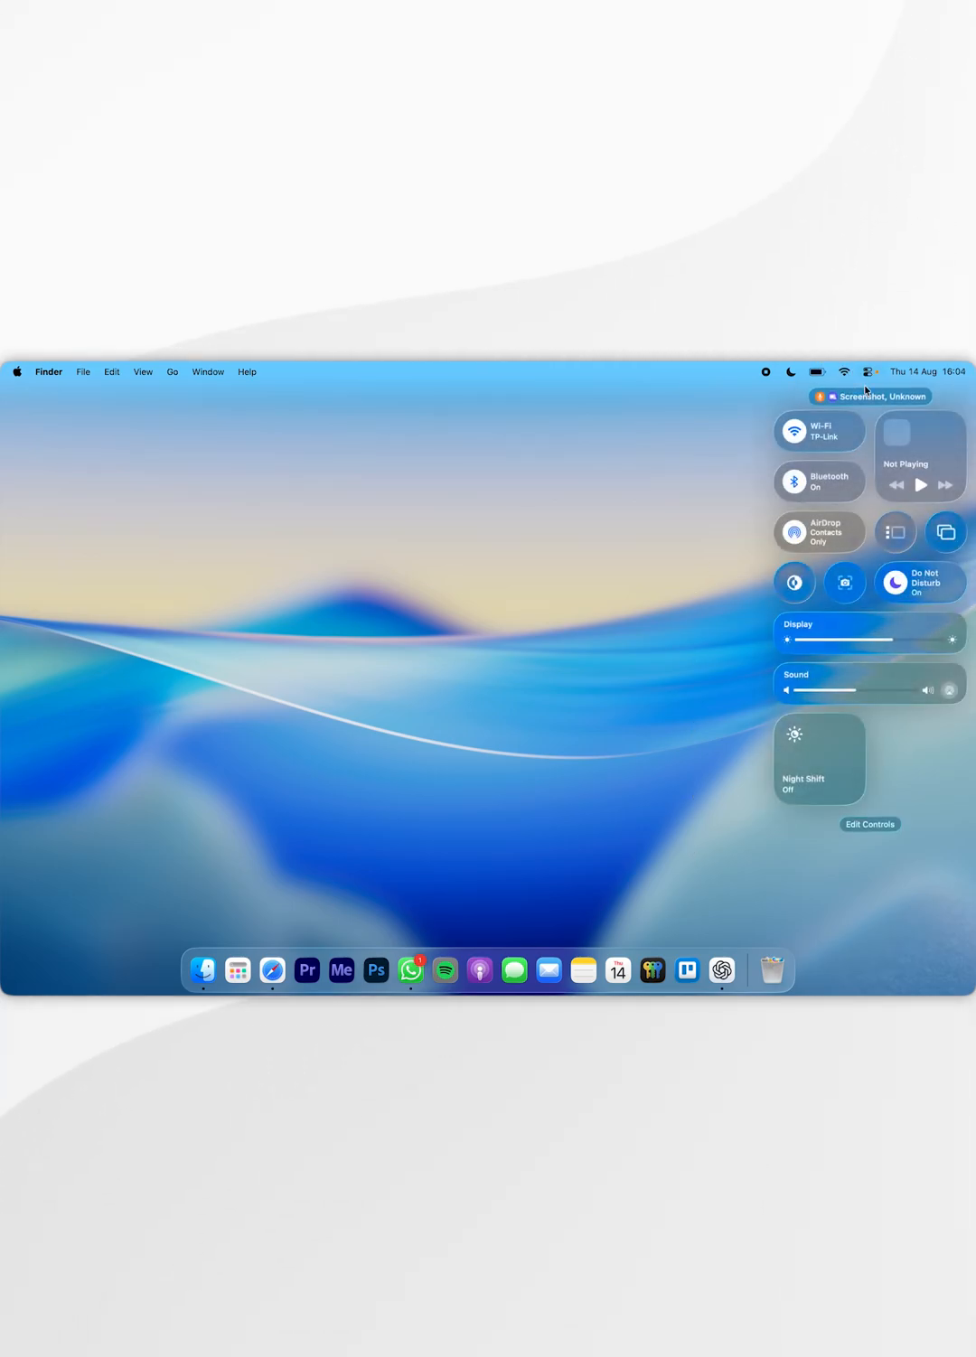
left_click(818, 759)
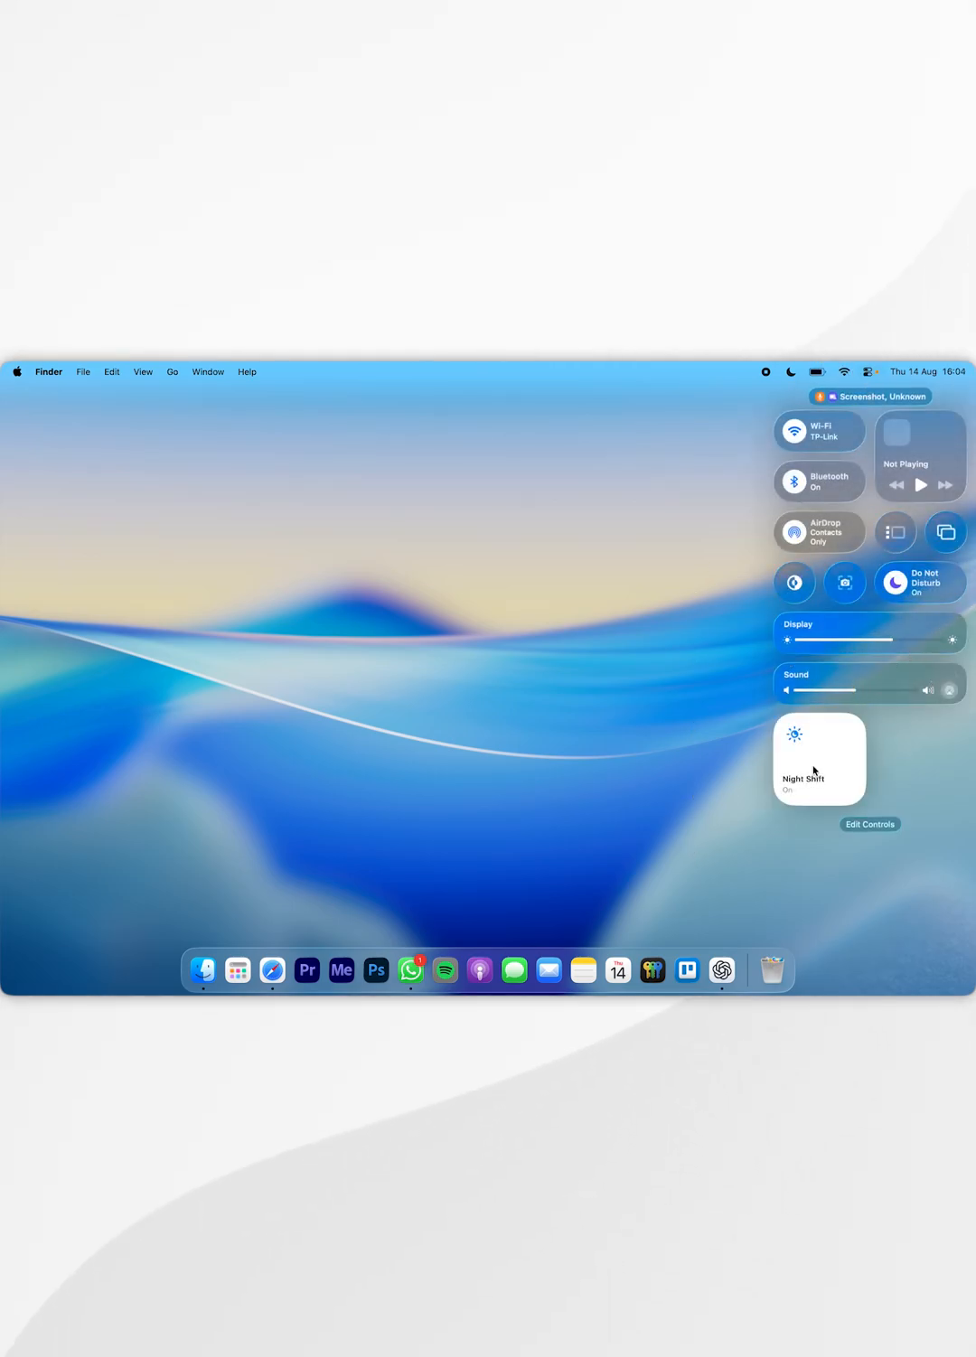
left_click(818, 757)
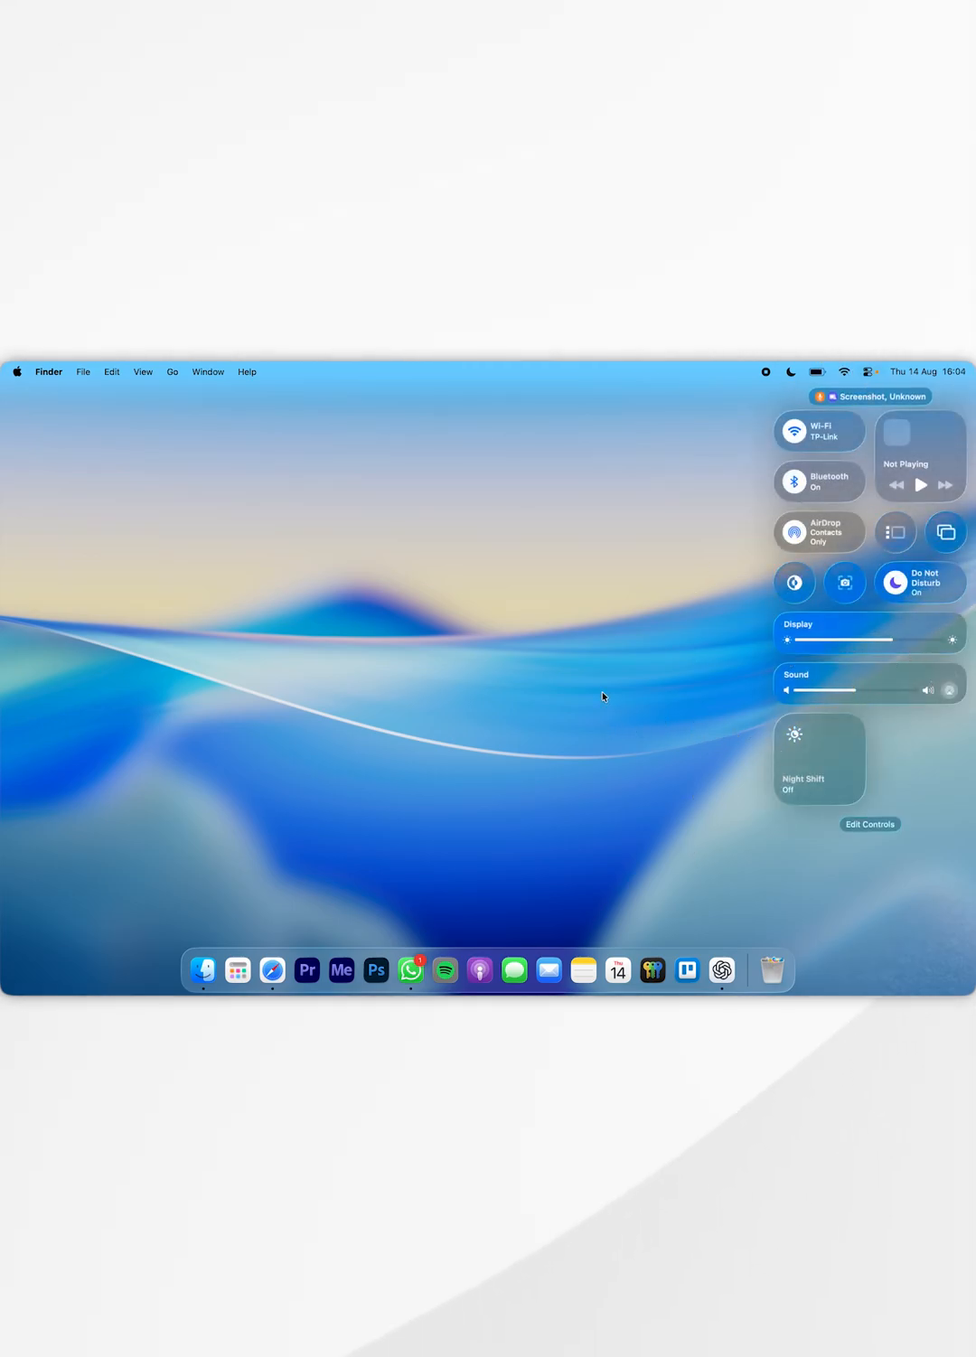